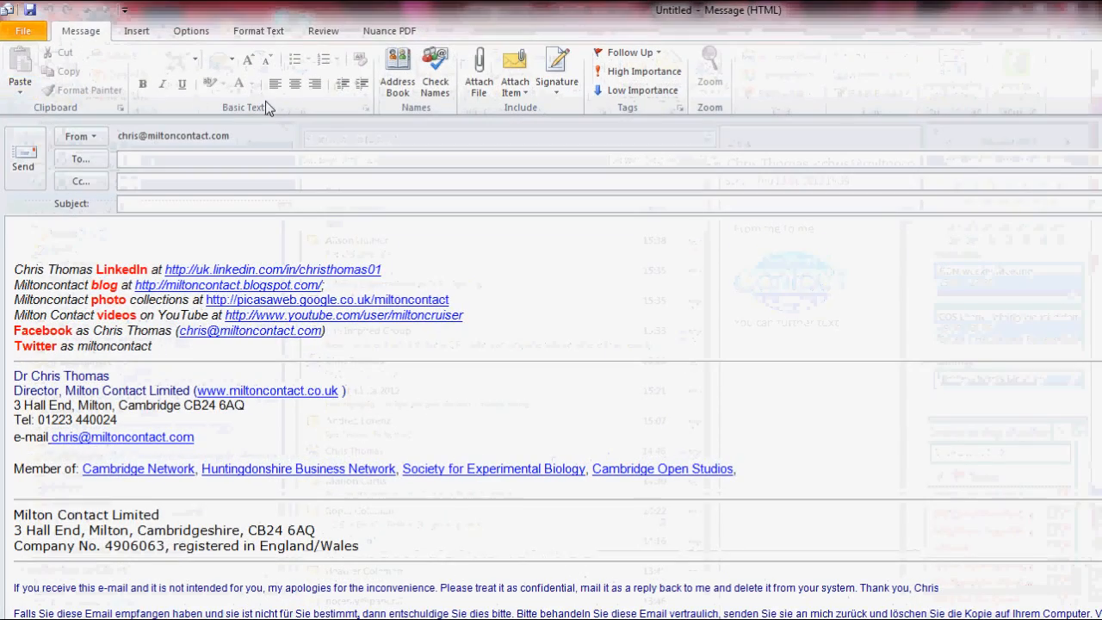
Step: Create a new empty signature named "test" from the Signatures settings
left_click(558, 71)
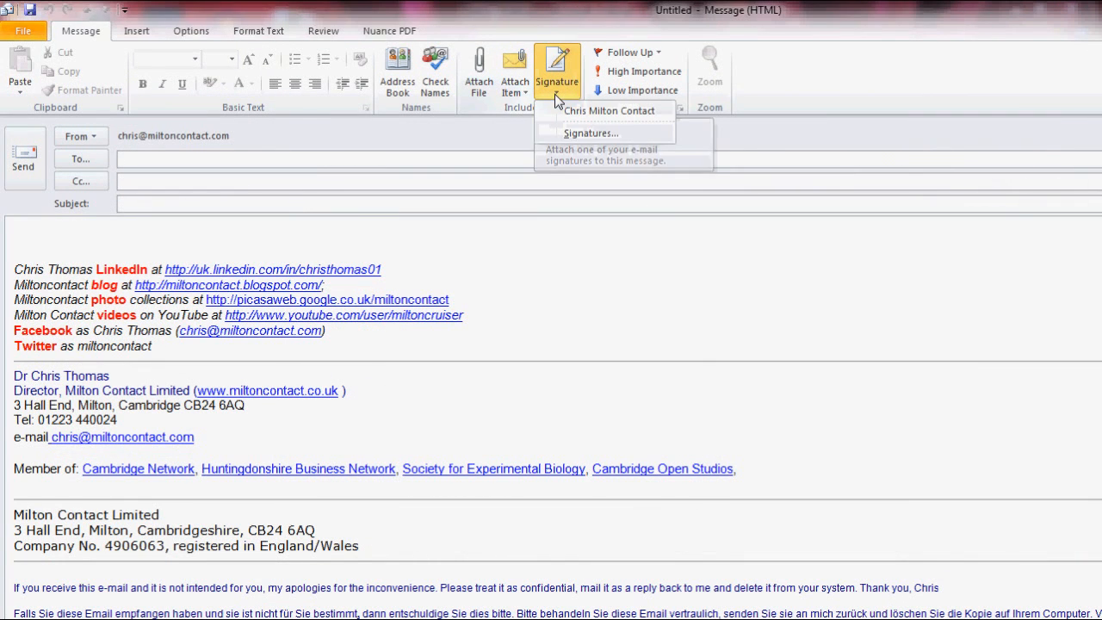
mouse_move(572, 134)
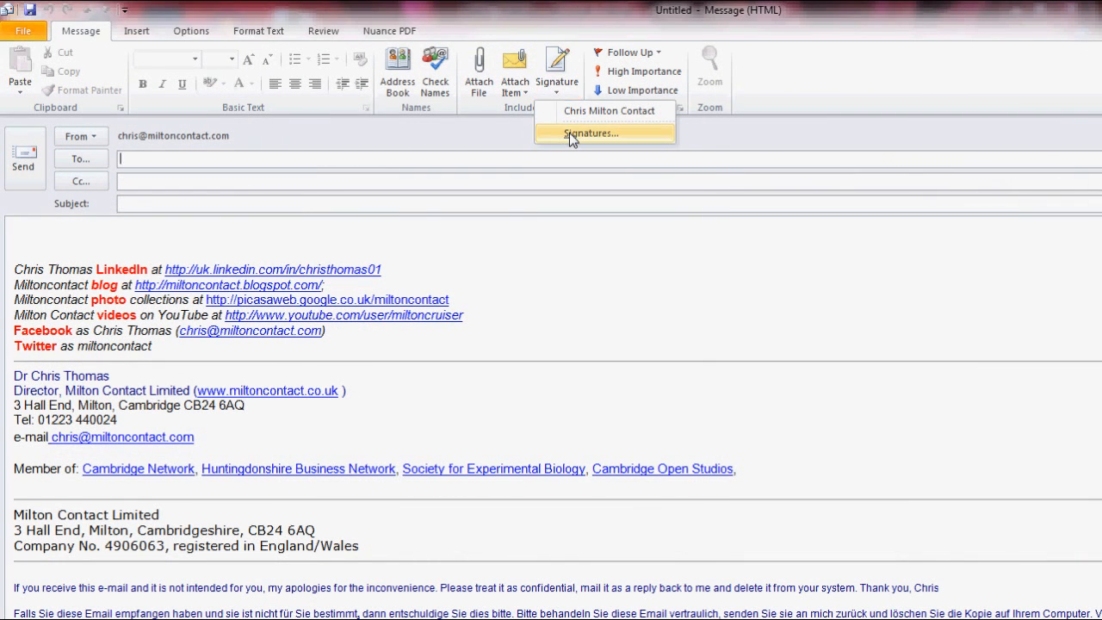
left_click(591, 132)
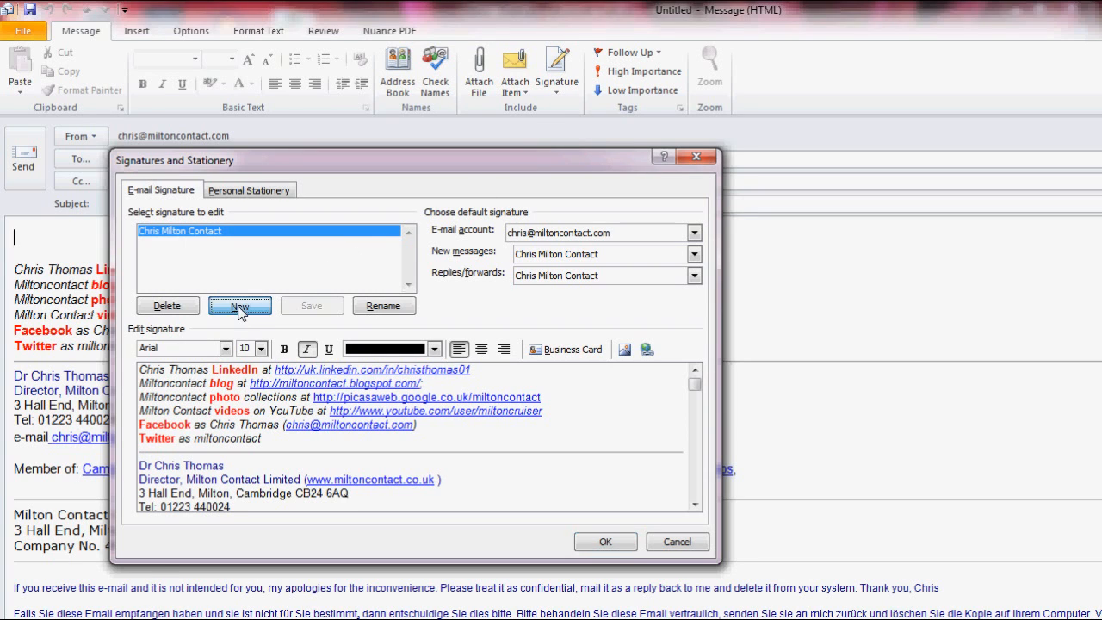
left_click(240, 307)
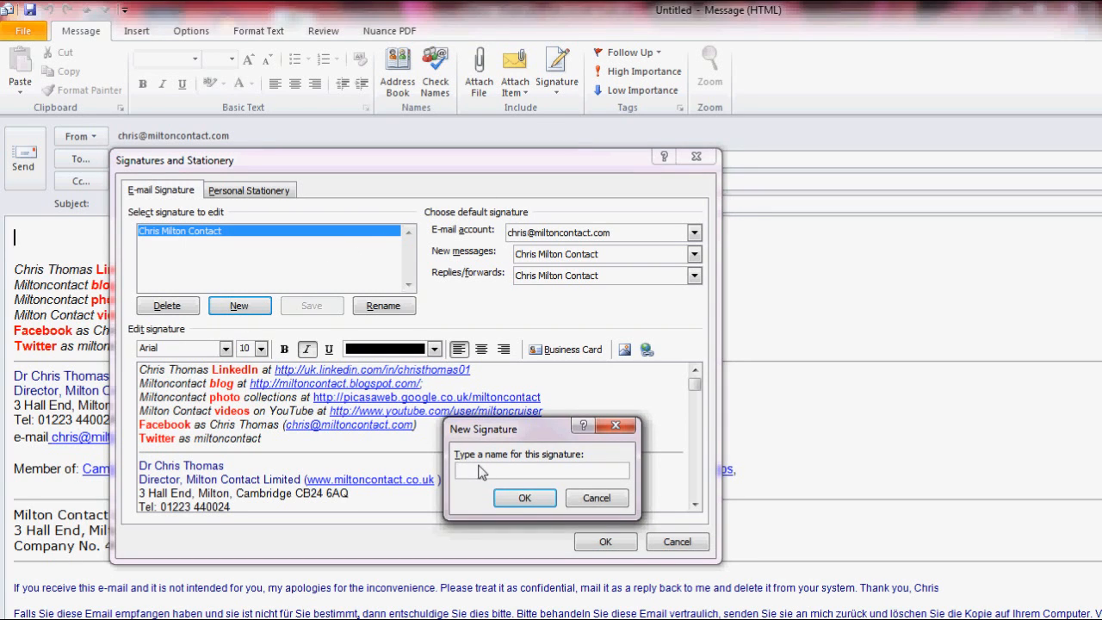
type("test")
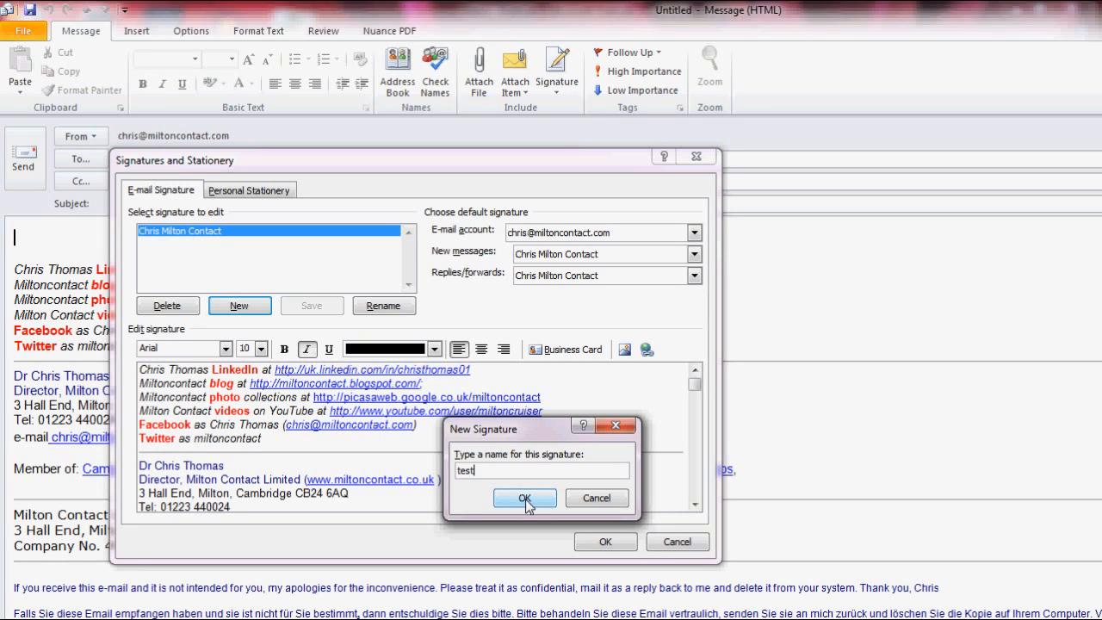
left_click(523, 497)
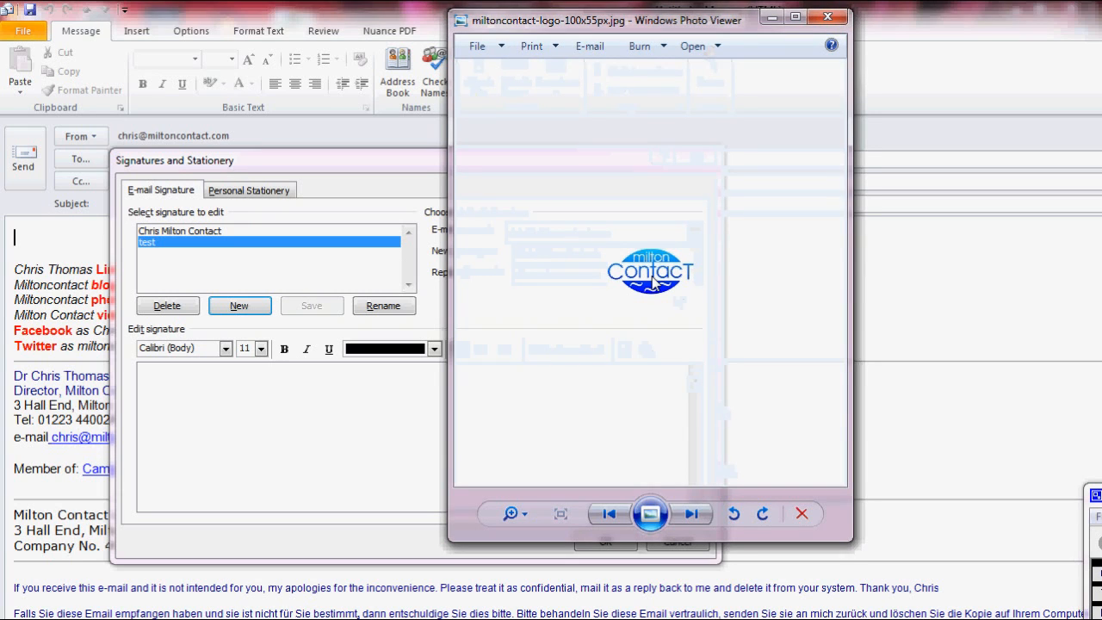
Step: Copy the Milton Contact logo image from Windows Photo Viewer
right_click(655, 279)
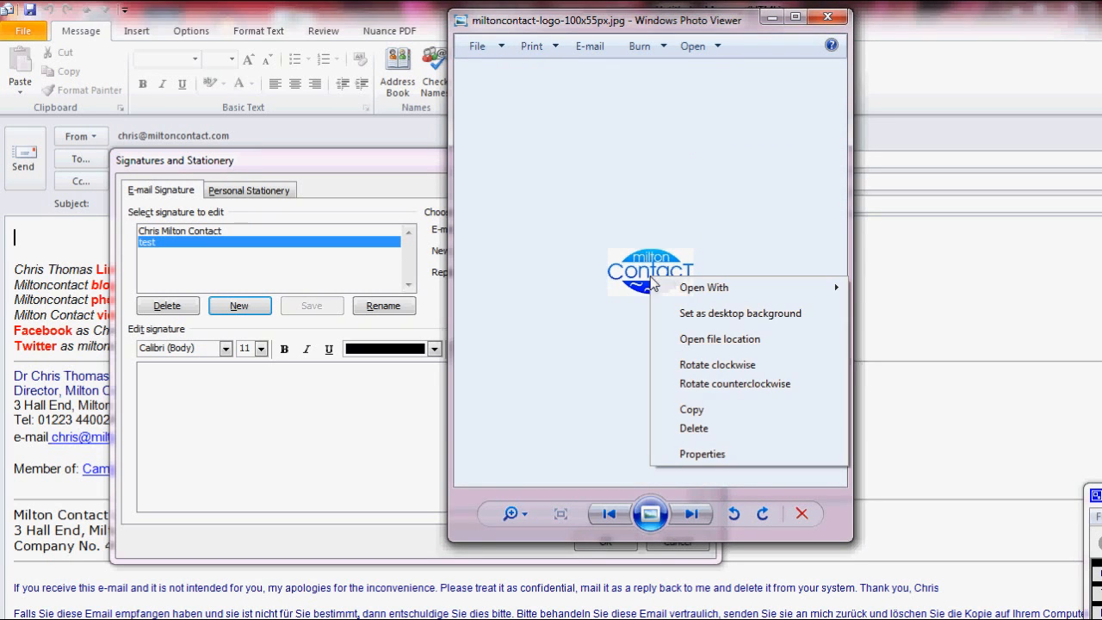
left_click(693, 409)
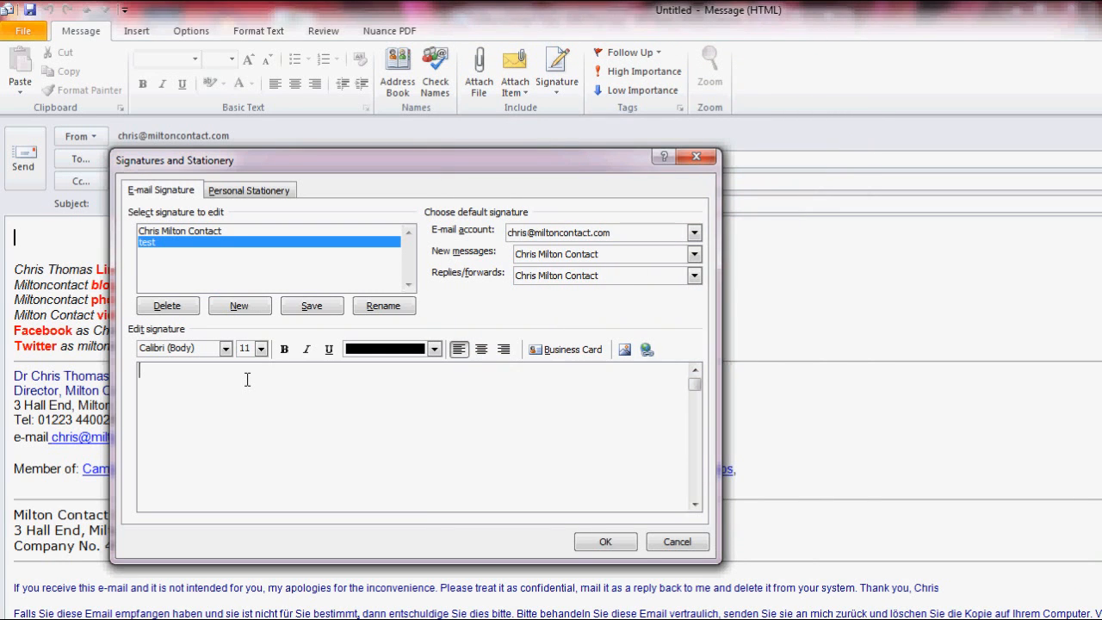
Step: Paste the Milton Contact logo into the "test" signature and select it
right_click(248, 381)
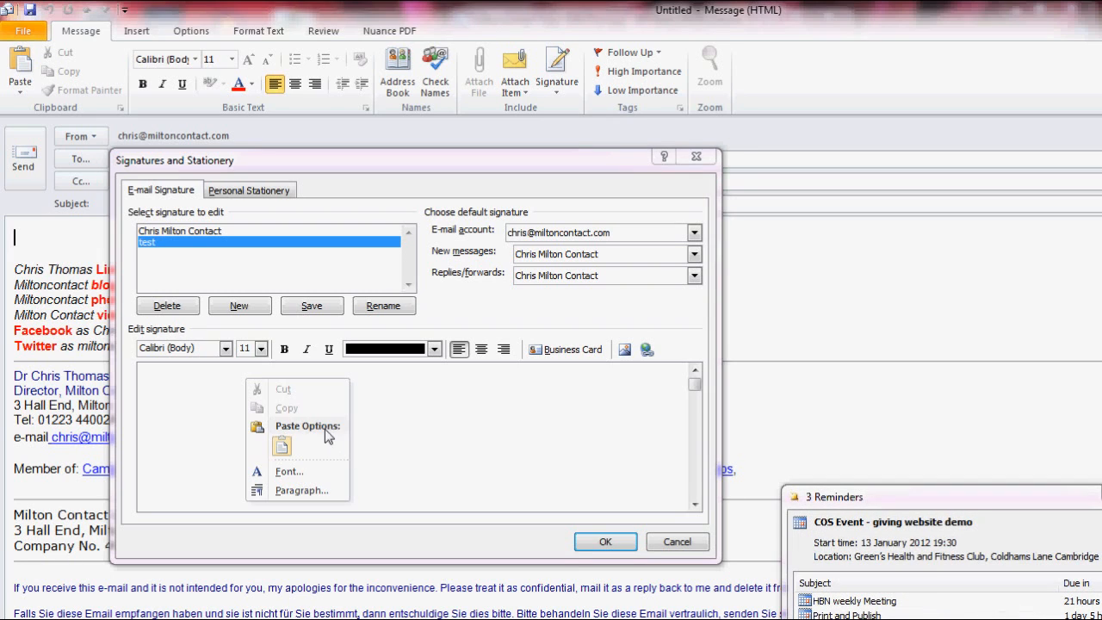
left_click(282, 444)
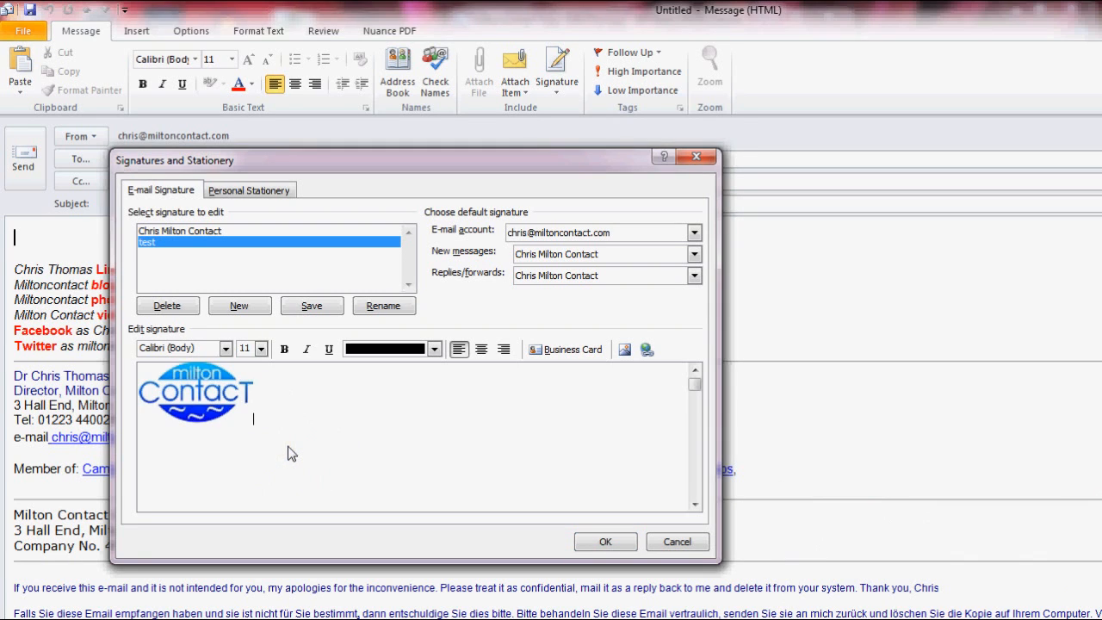
mouse_move(558, 534)
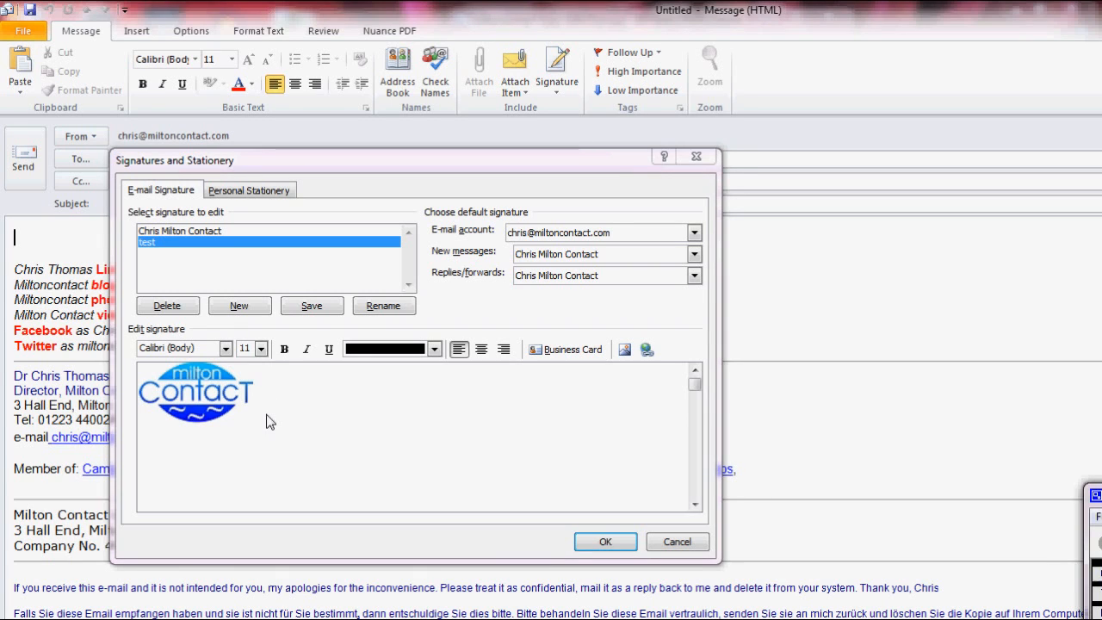
left_click(195, 393)
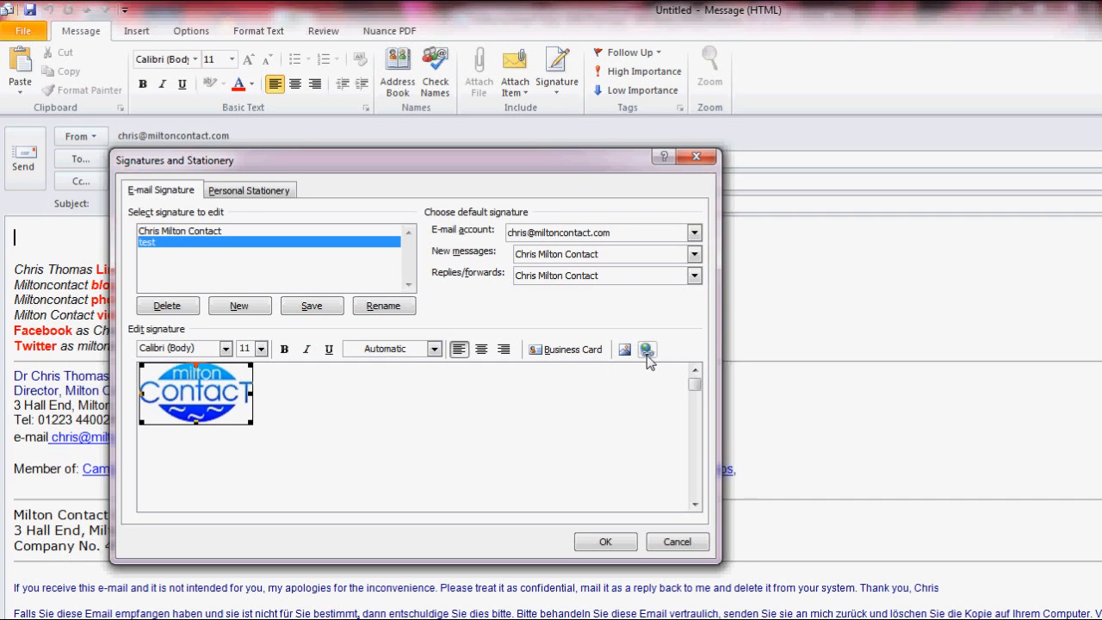
left_click(645, 348)
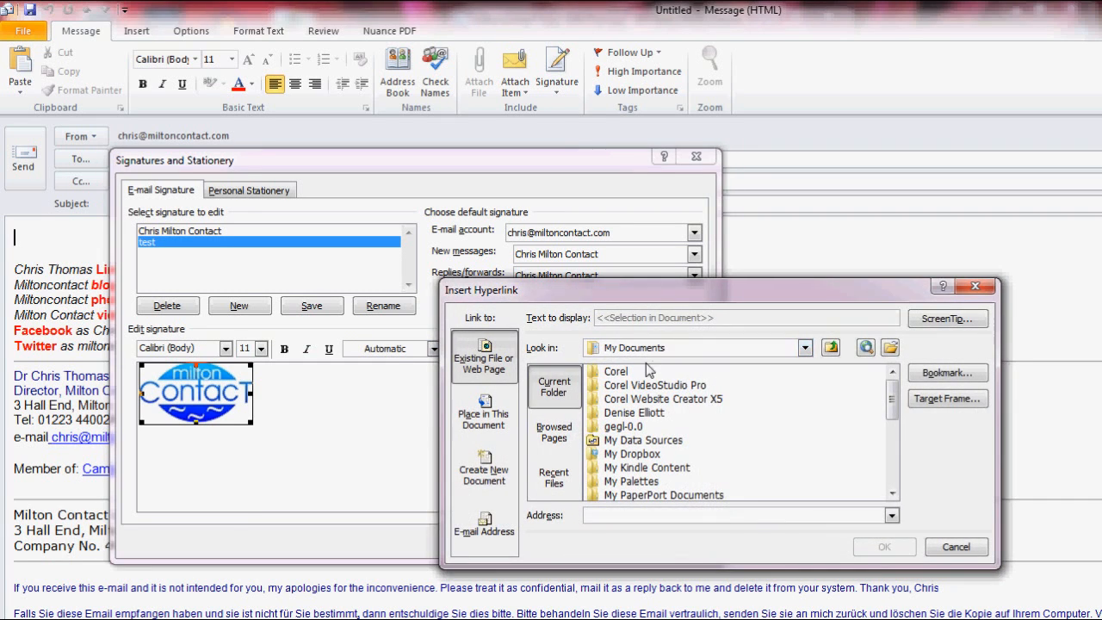
mouse_move(502, 374)
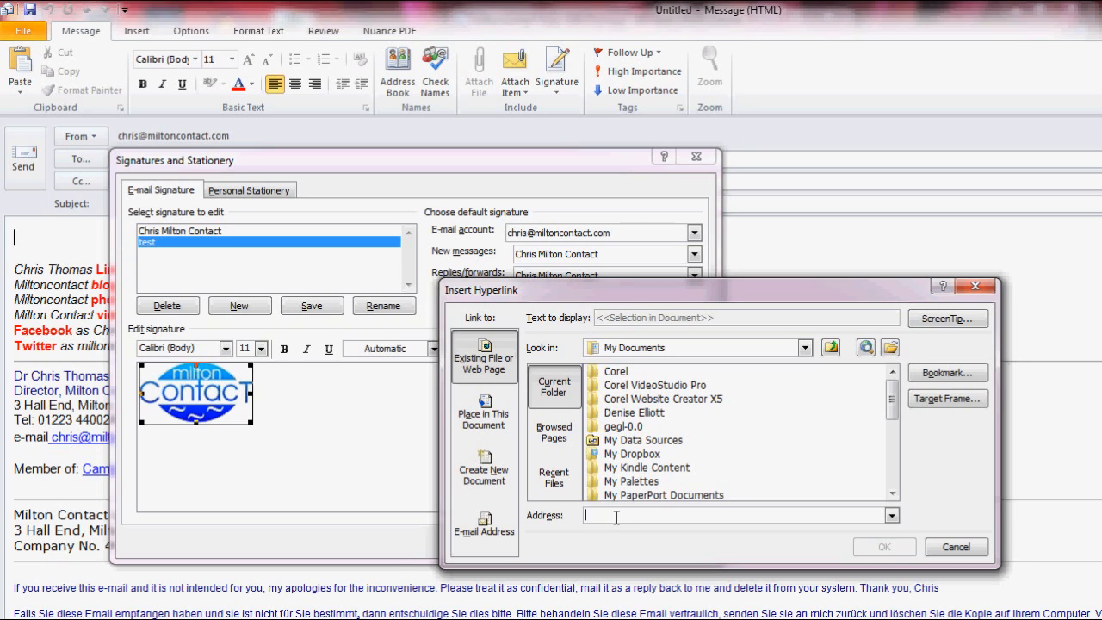
type("http://www.miltoncontact.co.uk")
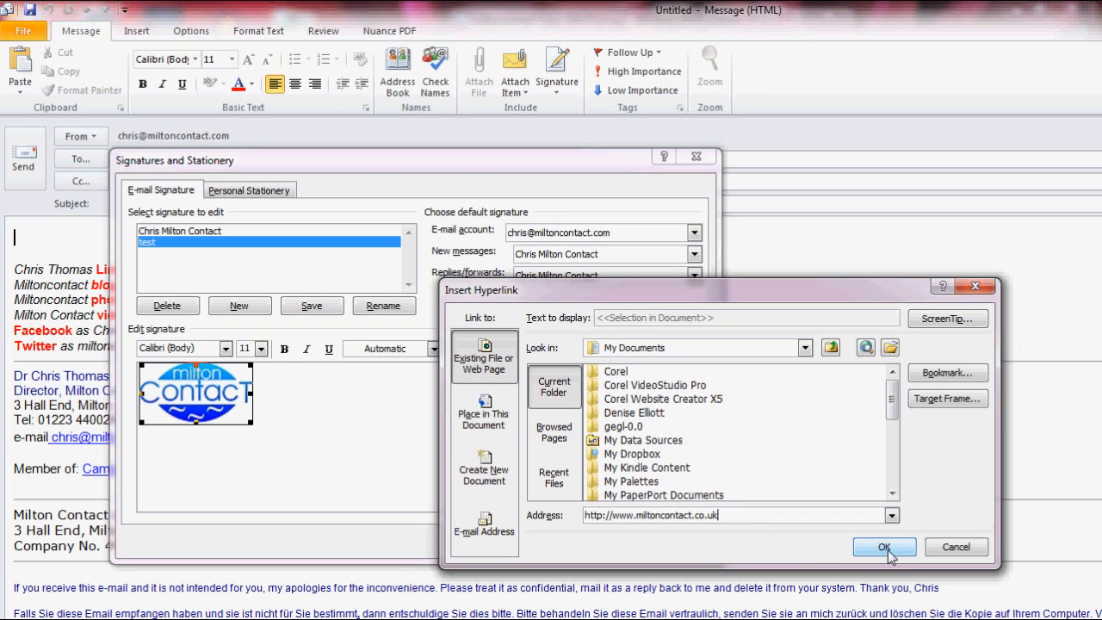
left_click(885, 548)
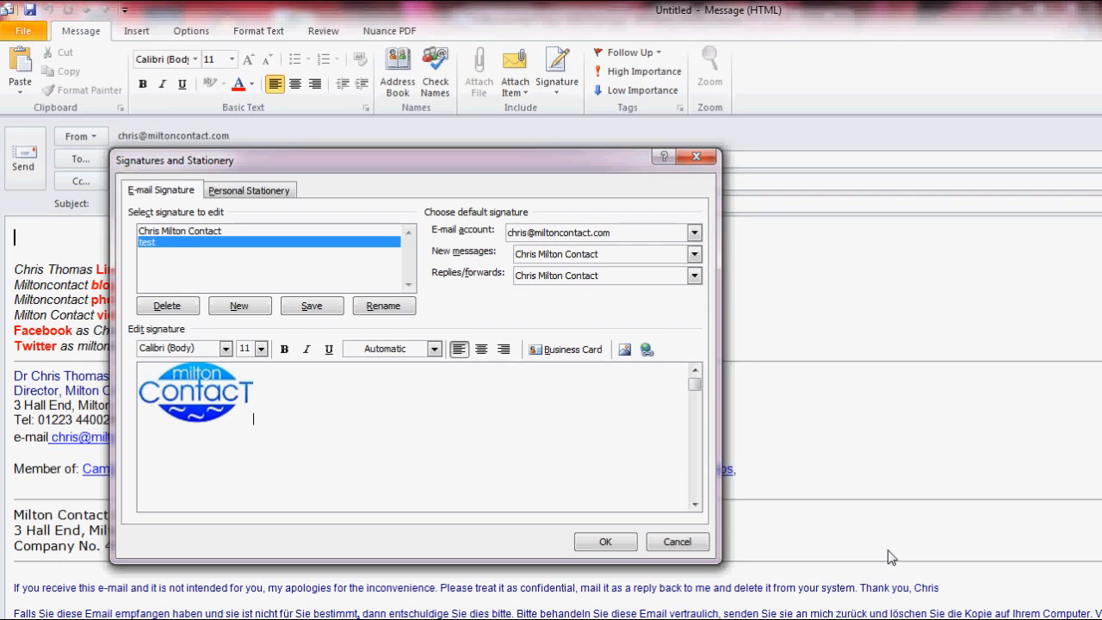
Step: Add "This is my text test" under the logo, save the signature and close the settings
type("this")
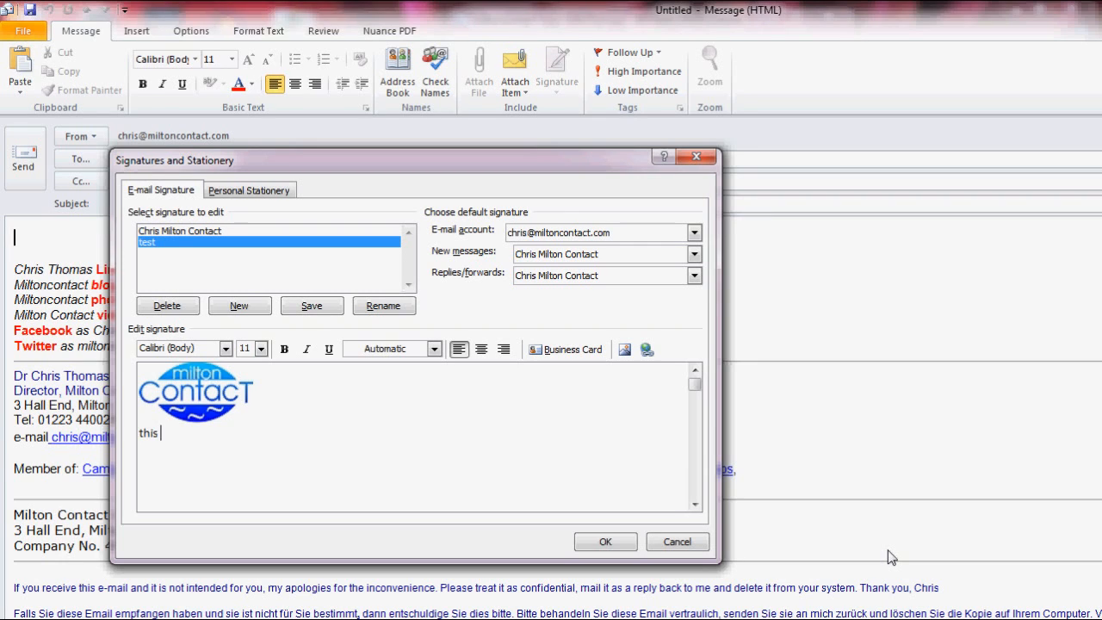
type("This is my")
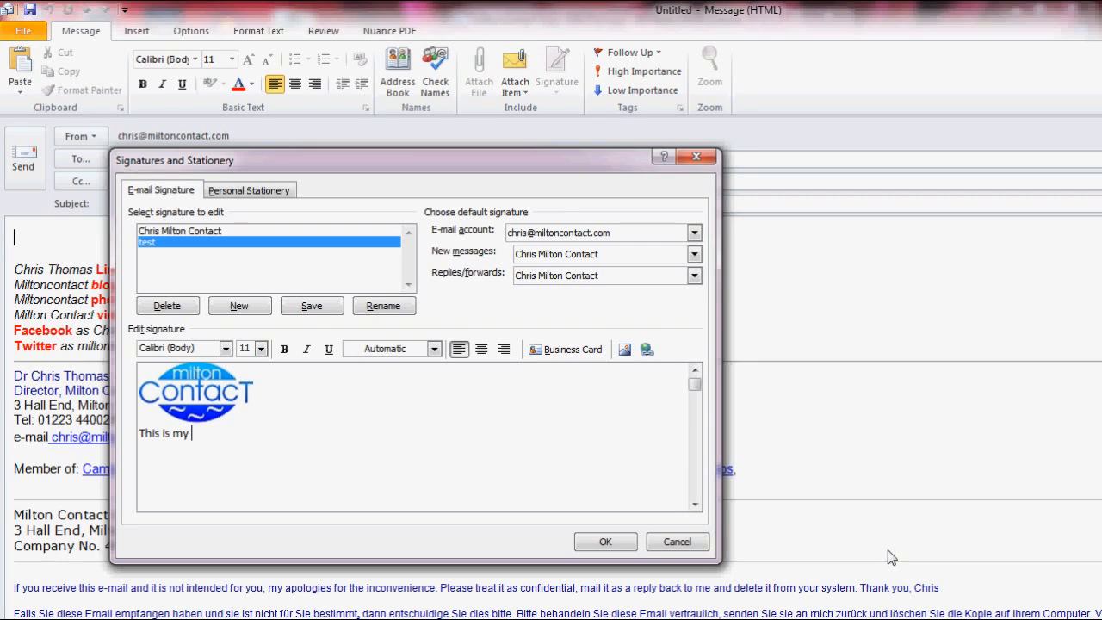
type("text")
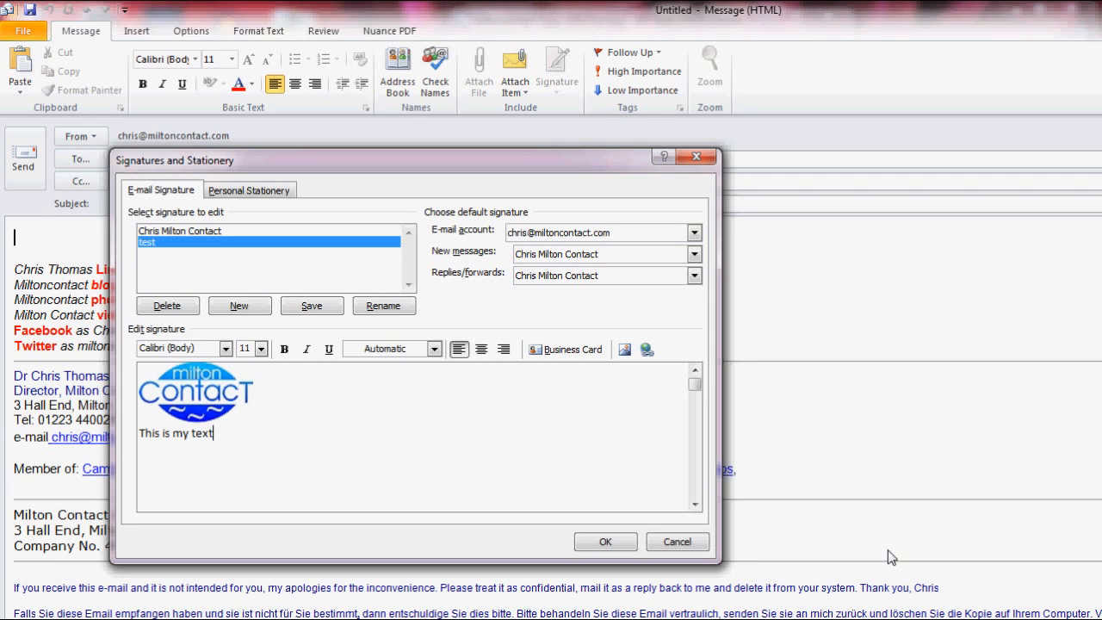
type("test")
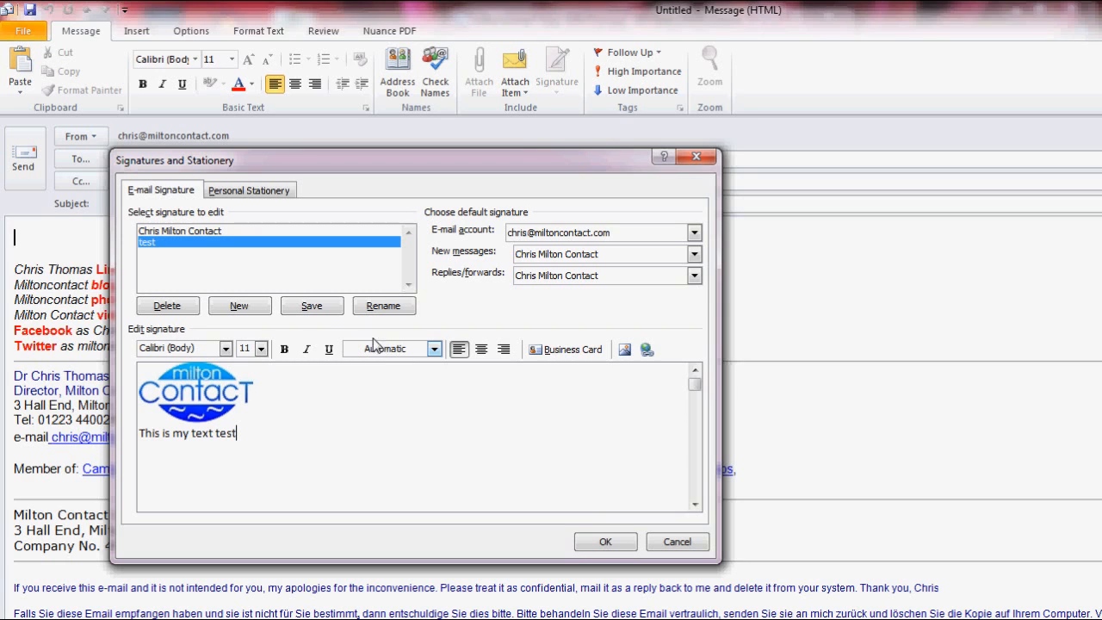
left_click(312, 306)
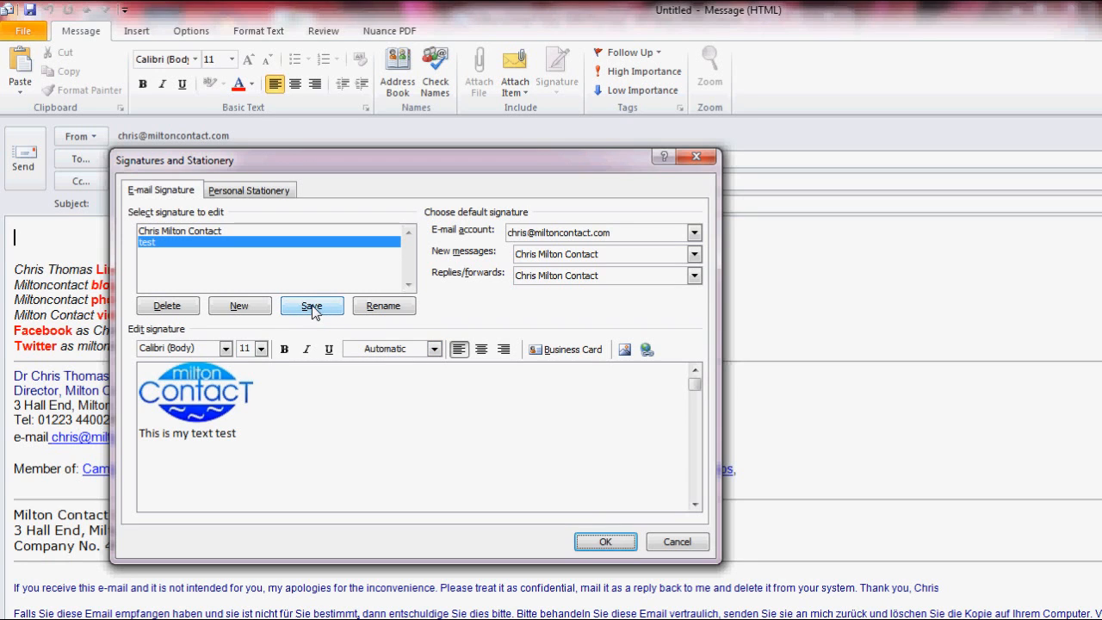
left_click(312, 306)
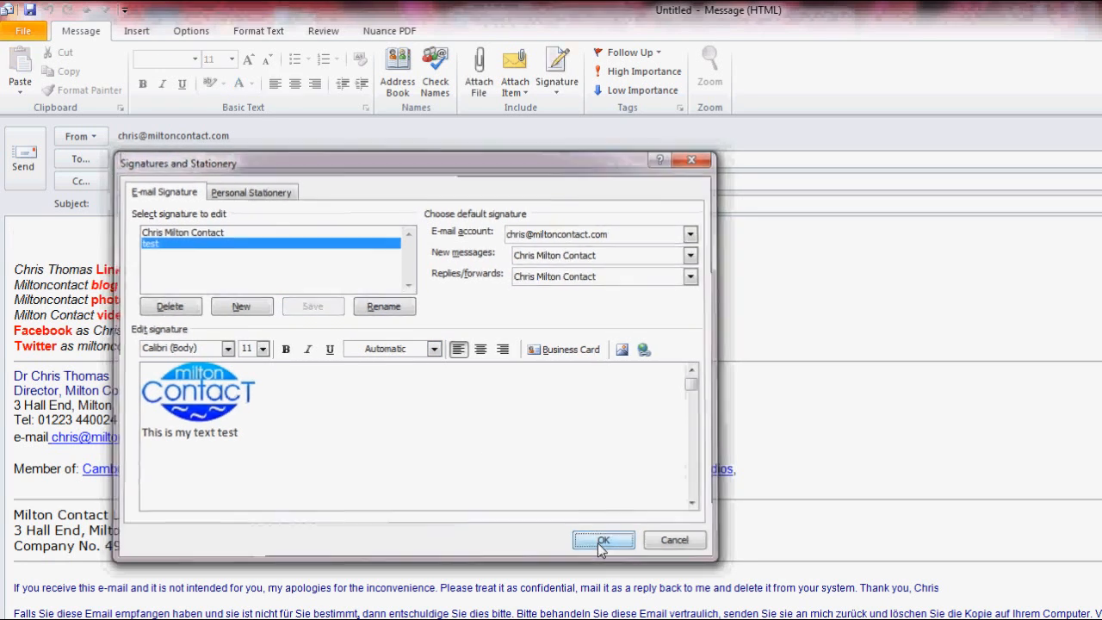
left_click(607, 541)
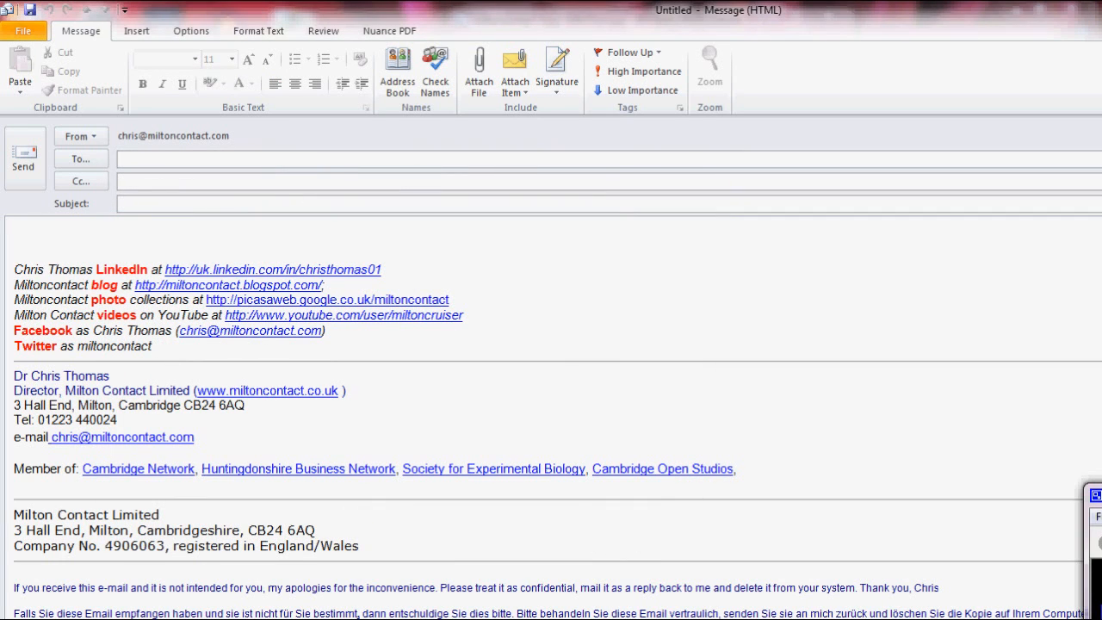
mouse_move(86, 275)
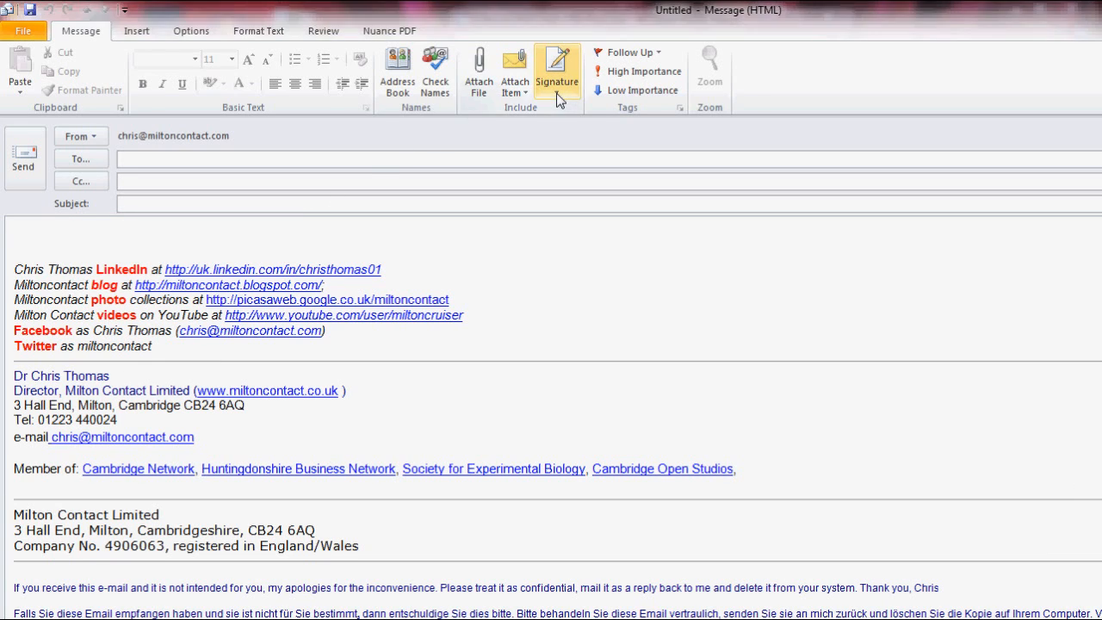
Step: Insert the "test" signature into the new message
left_click(558, 69)
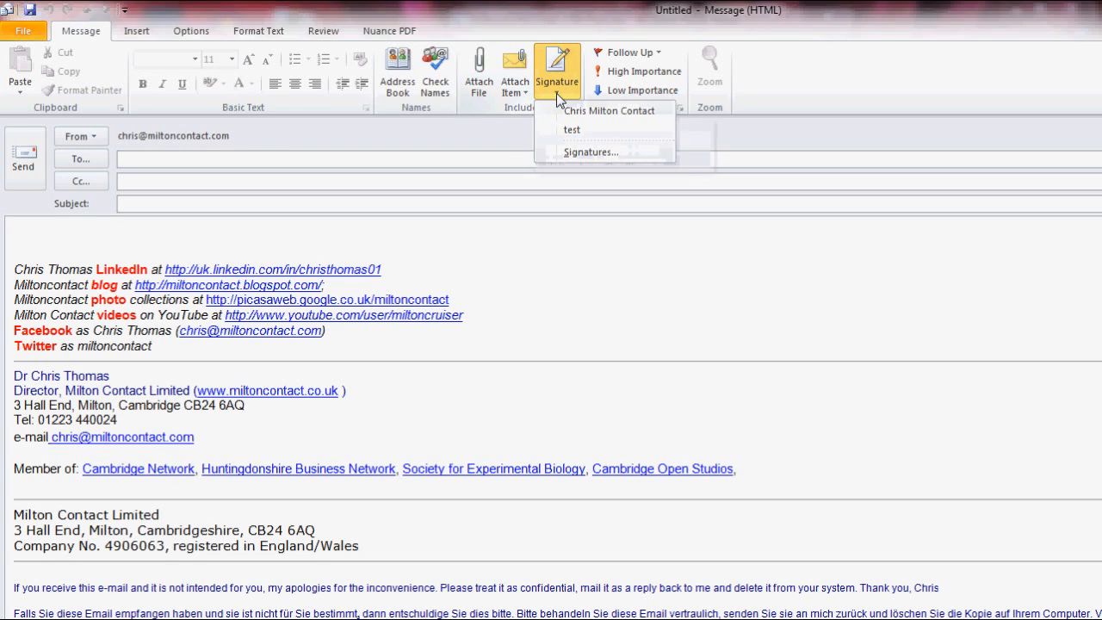
mouse_move(574, 129)
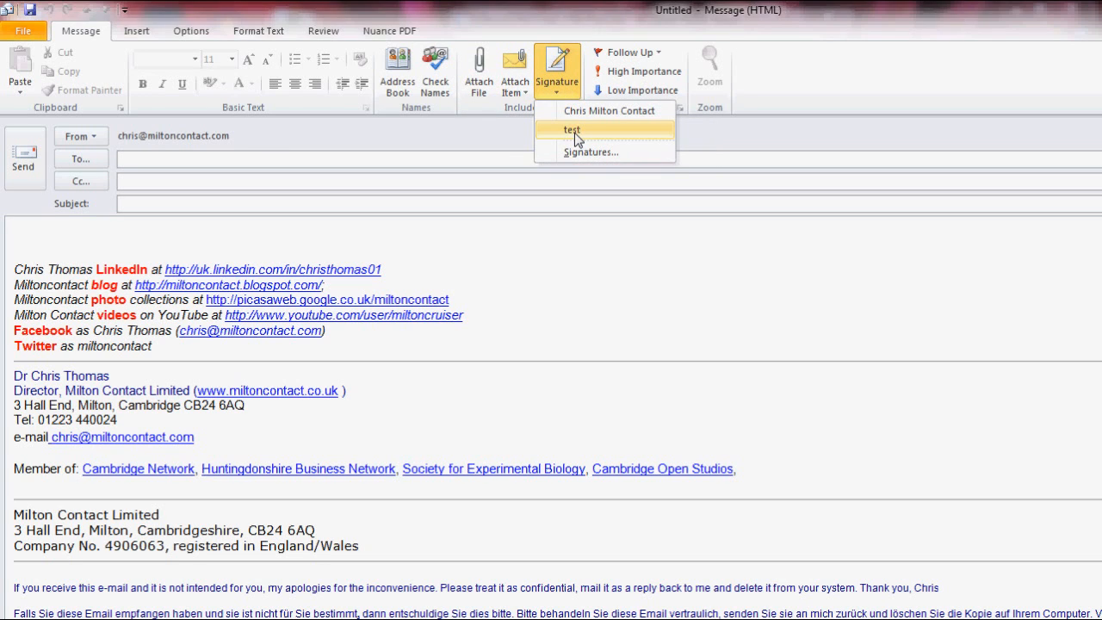
left_click(572, 130)
type("T")
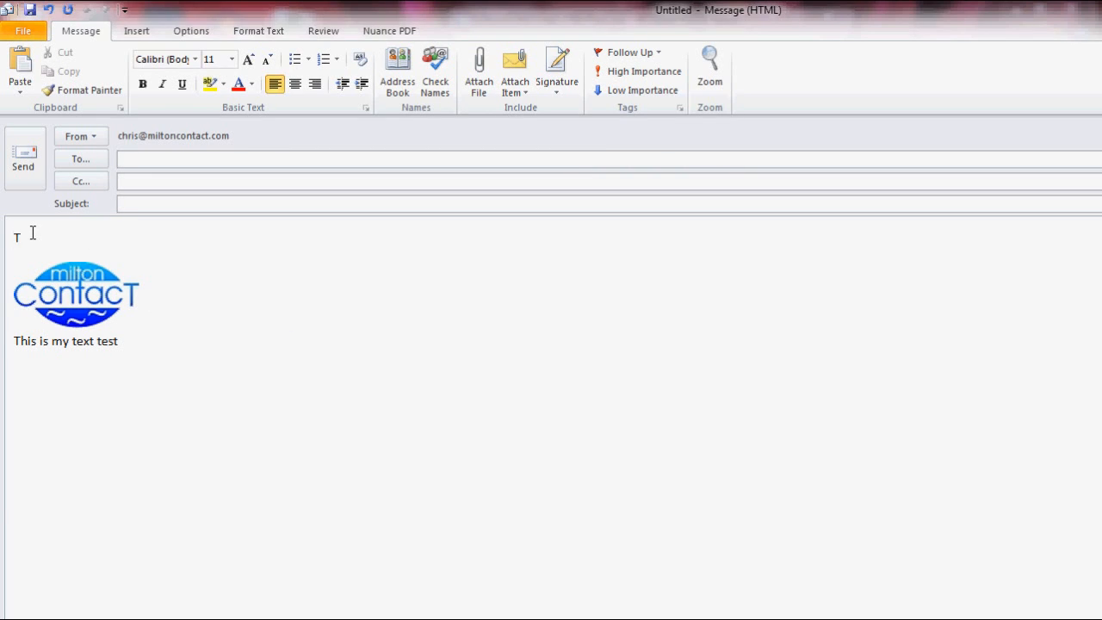
type("his is a tes")
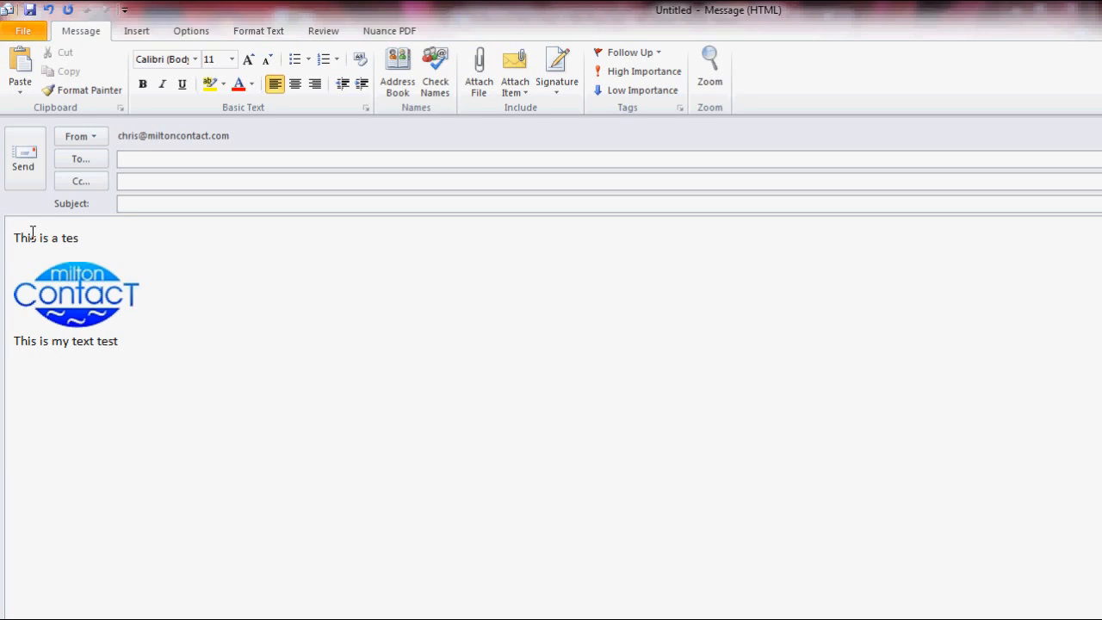
type("t e0m")
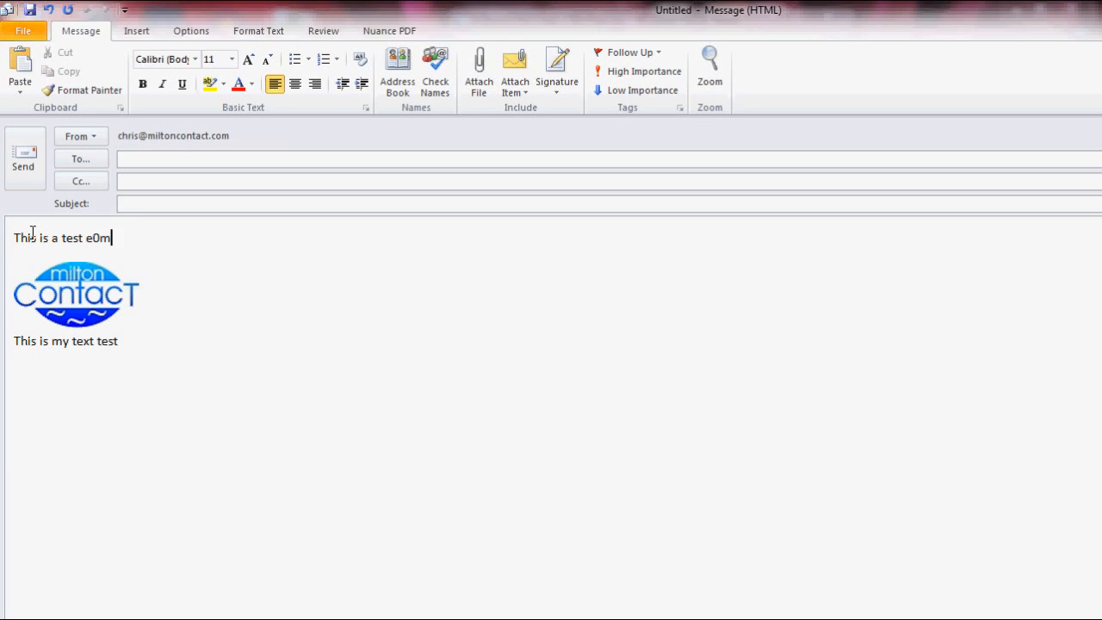
type("ail")
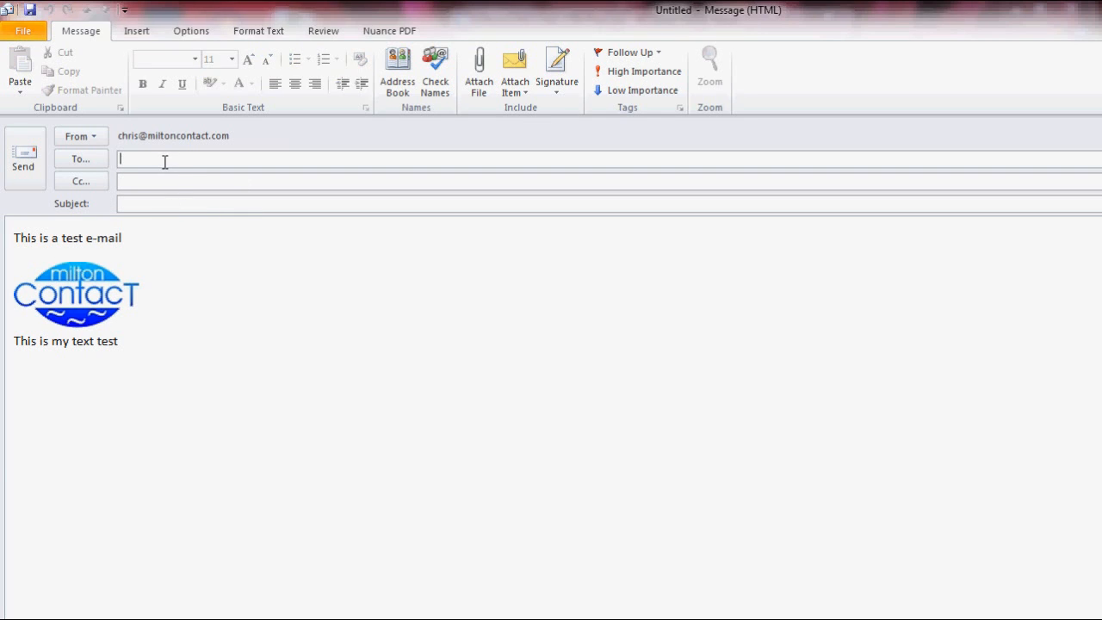
type("chris")
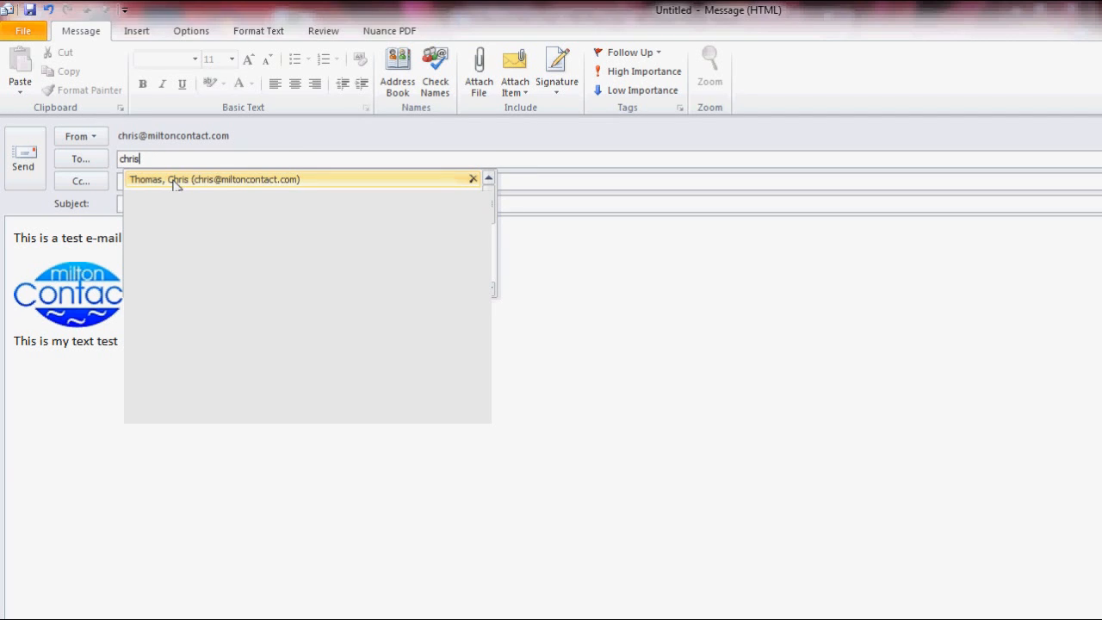
left_click(214, 179)
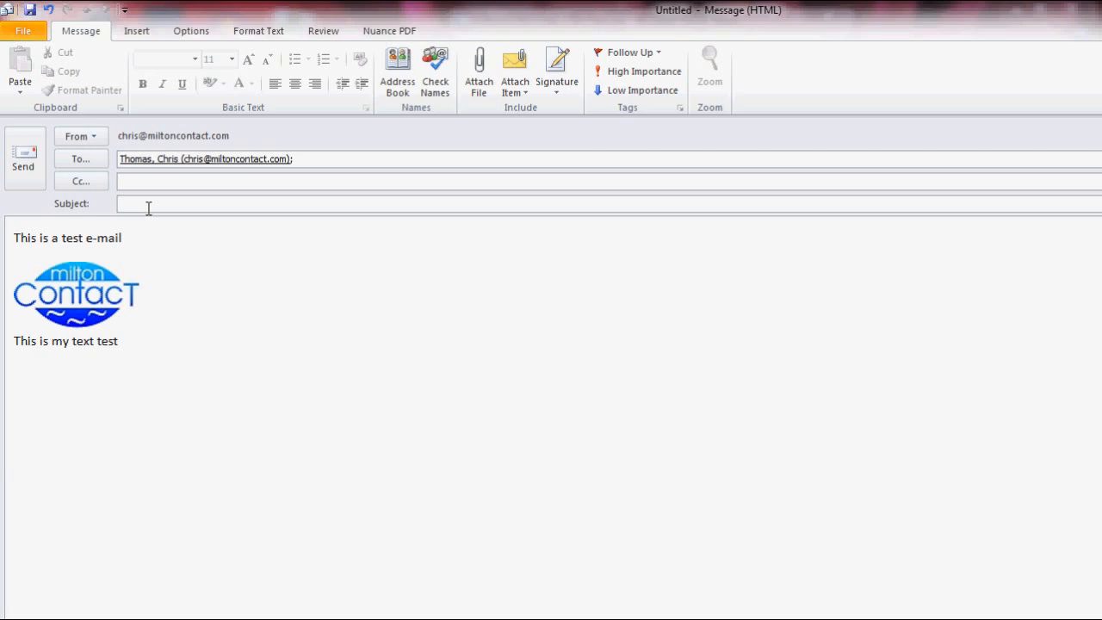
type("test")
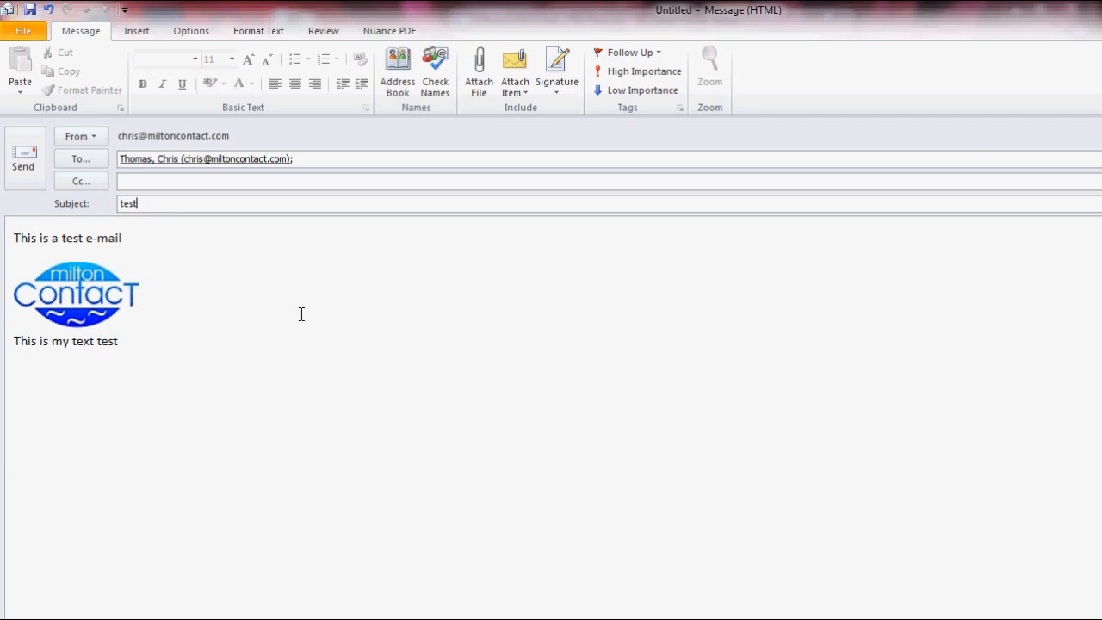
mouse_move(205, 379)
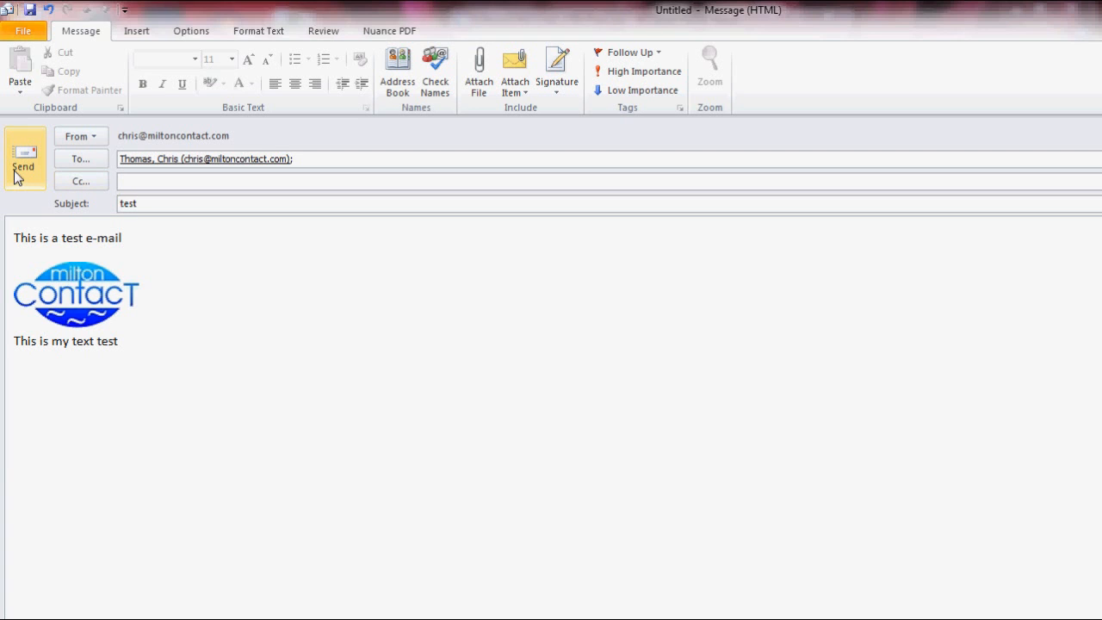
left_click(24, 159)
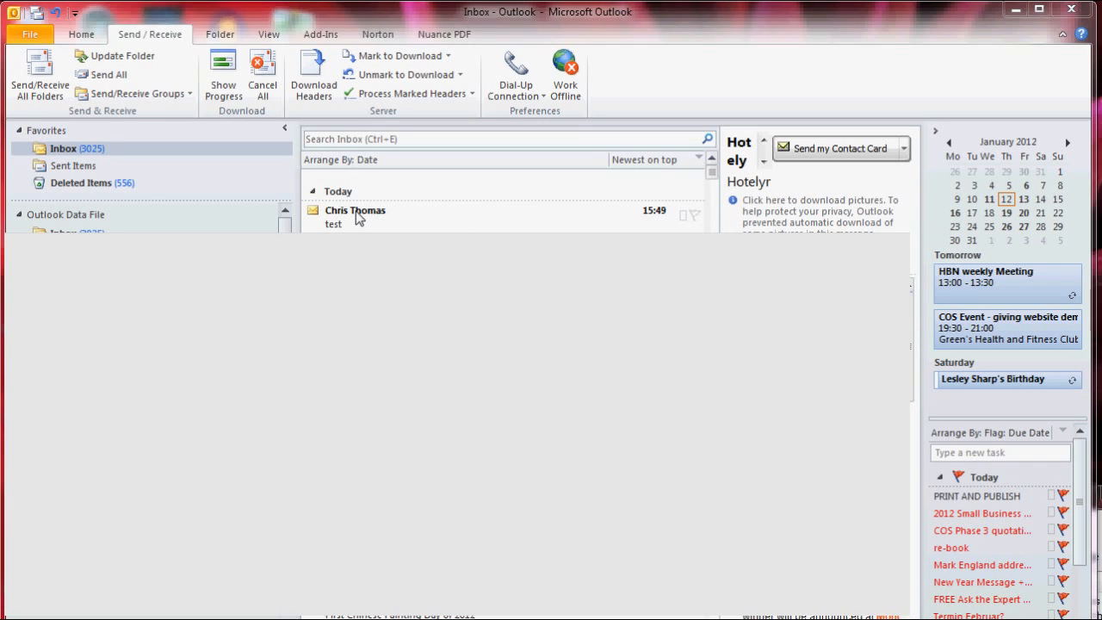
Step: Open the received test e-mail and follow the logo's link to miltoncontact.co.uk
left_click(356, 217)
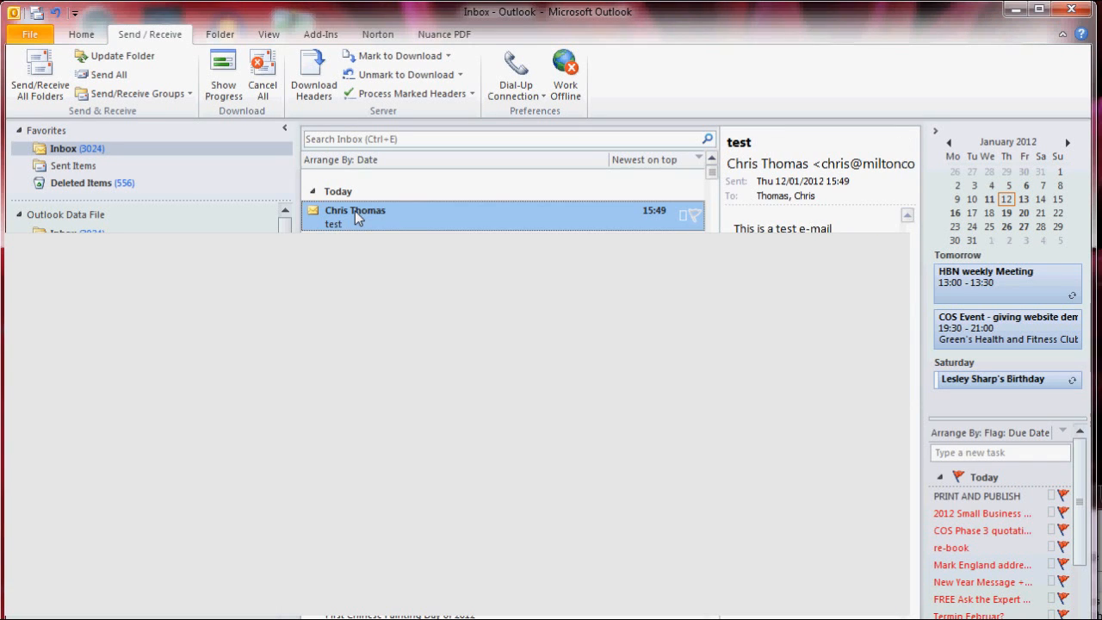
double_click(355, 216)
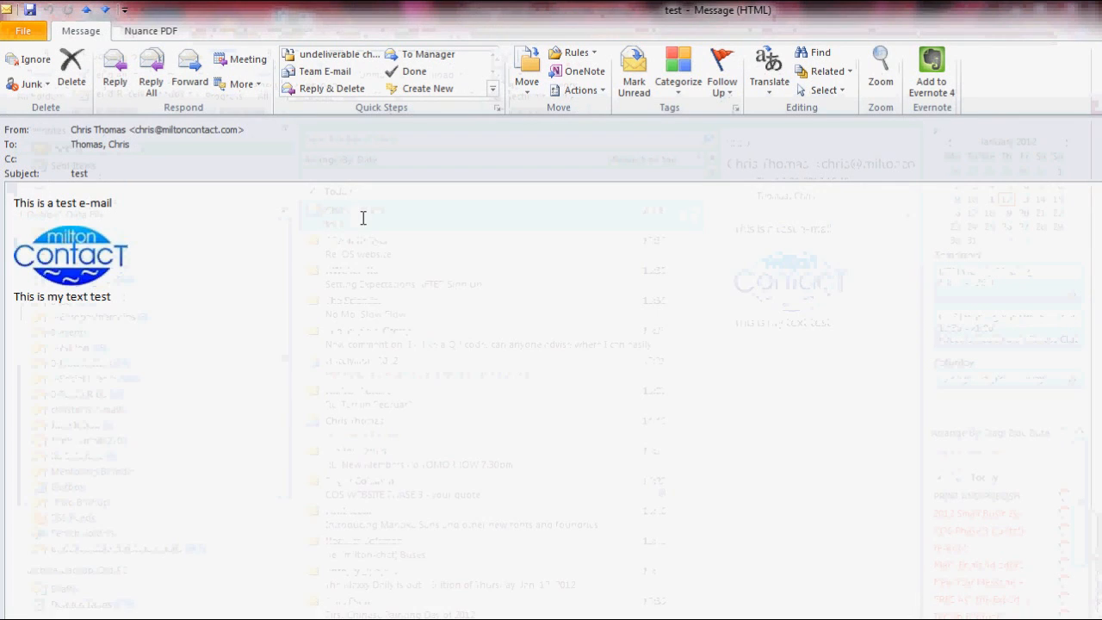
mouse_move(76, 255)
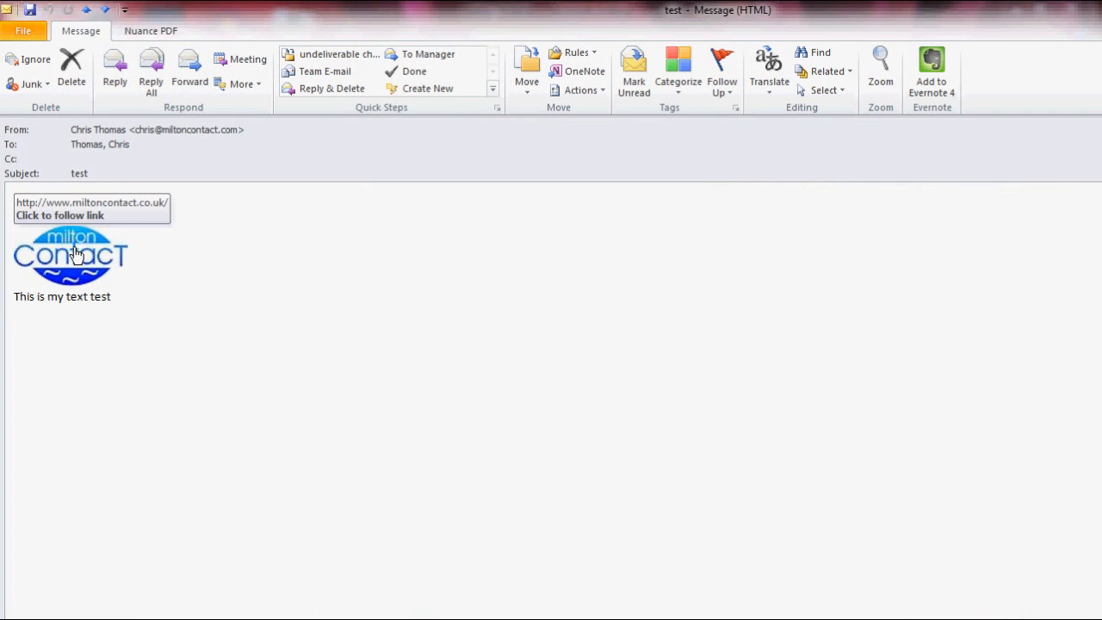
left_click(78, 255)
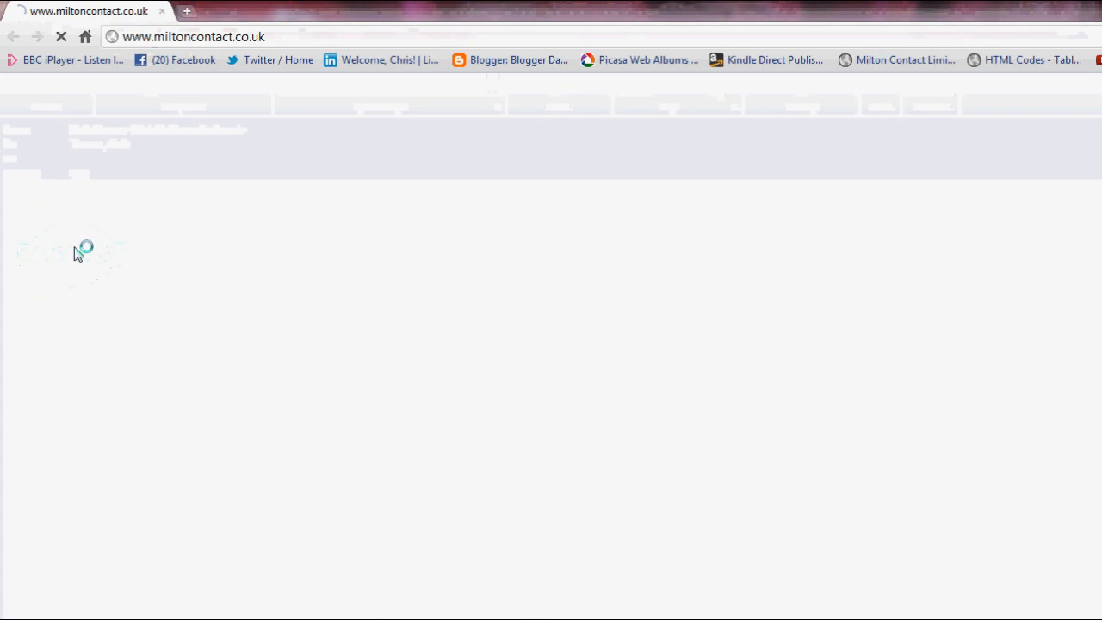